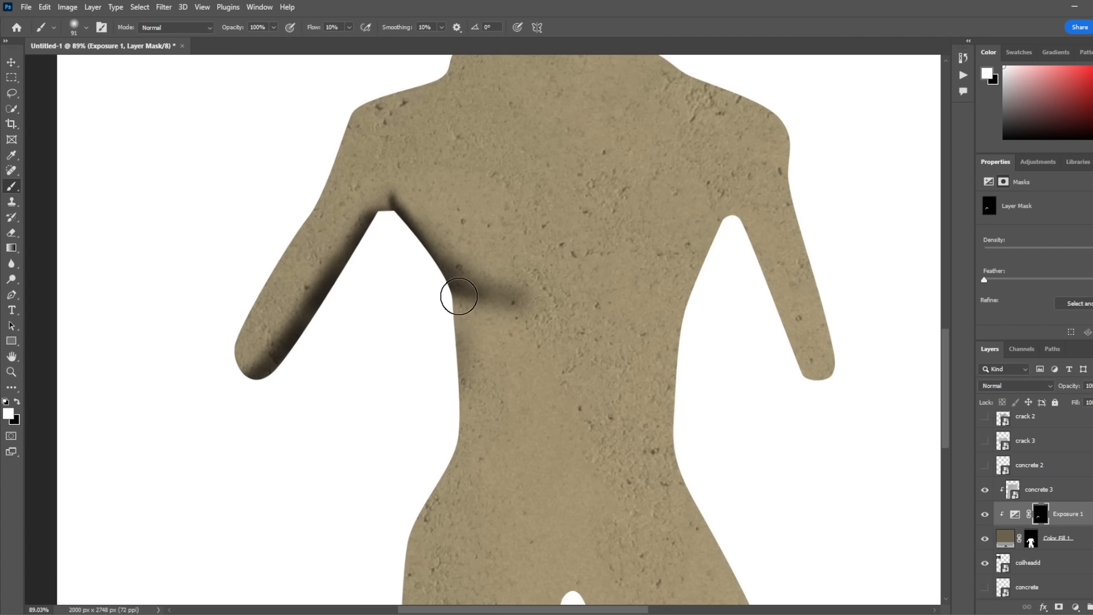
Step: Paint a shadow on the Exposure mask where the arm meets the torso
left_click_drag(458, 295, 351, 580)
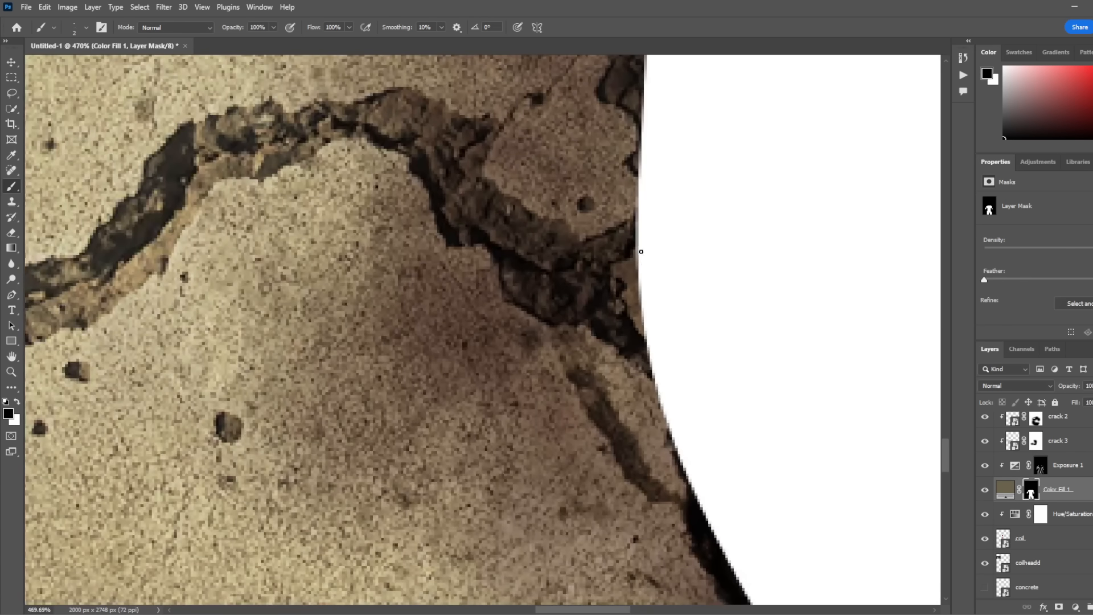
Step: Shade along the edge crack and mask the screw where it enters the arm
left_click_drag(641, 251, 643, 317)
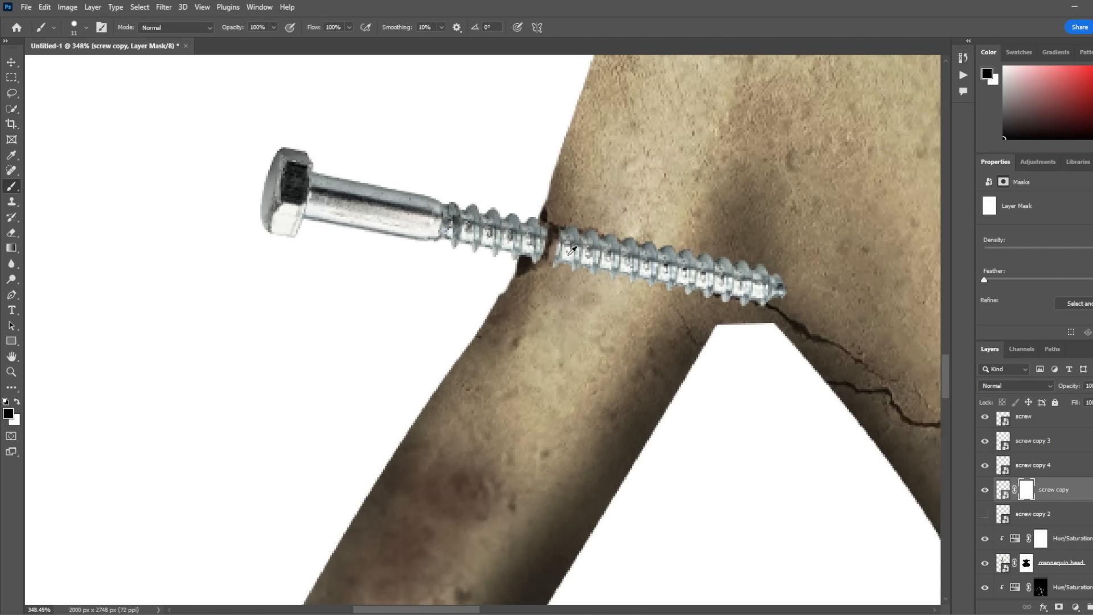
left_click(680, 235)
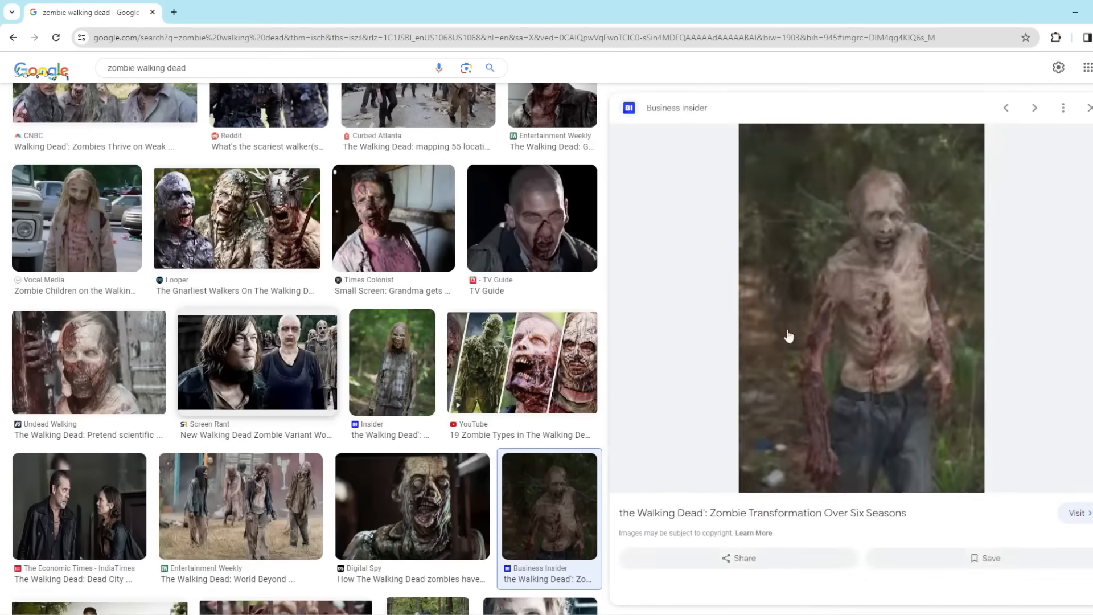
Step: Copy the Walking Dead zombie photo from Google Images
right_click(861, 310)
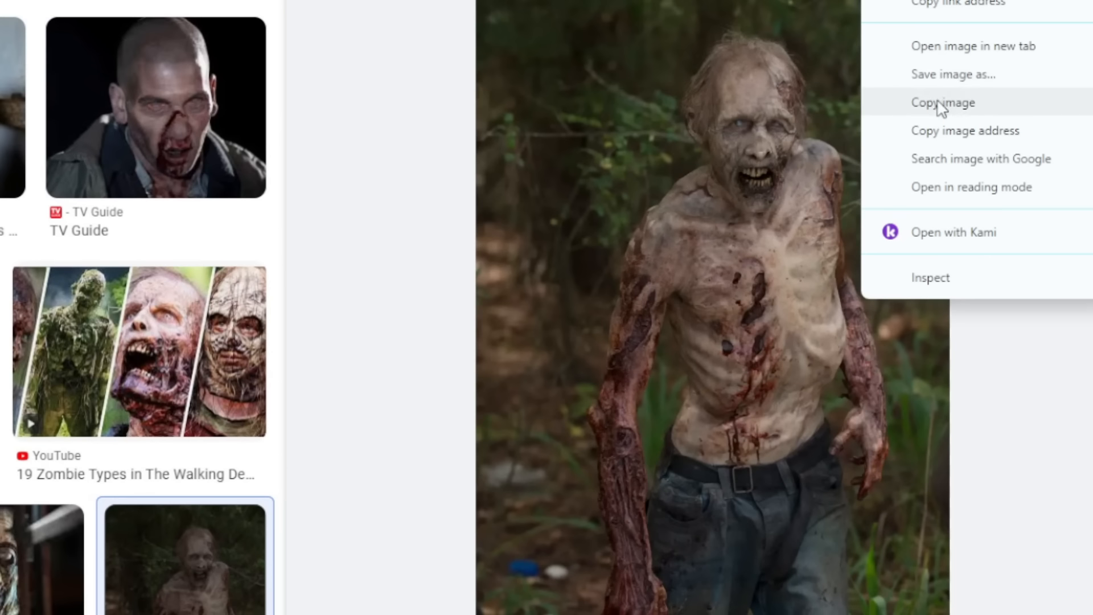
left_click(950, 74)
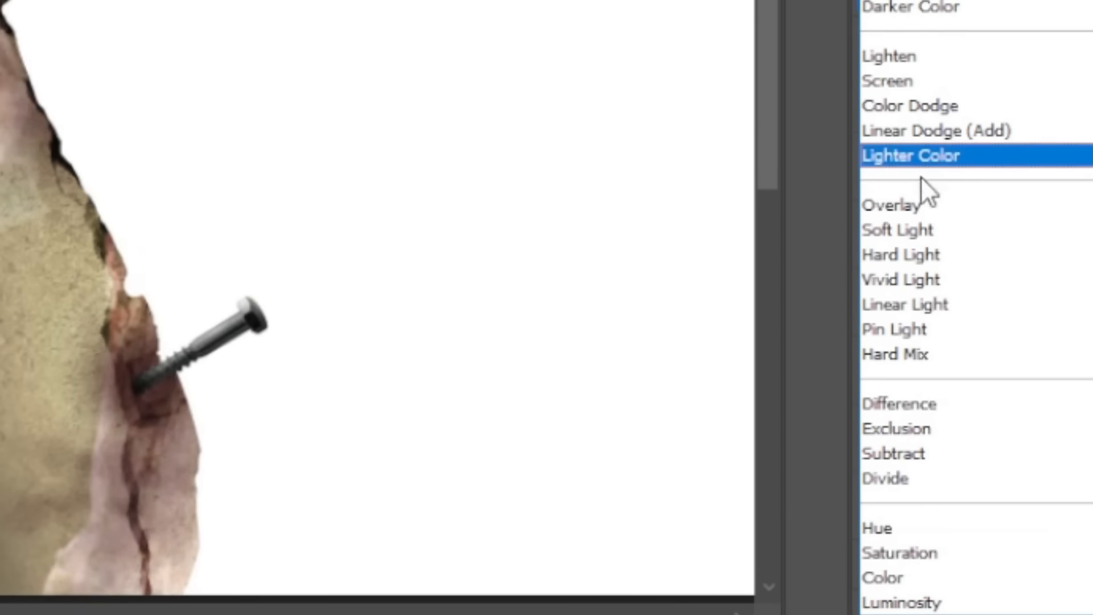
Step: Try a lighter blend mode for the zombie skin, then paint over it on the torso
left_click(890, 205)
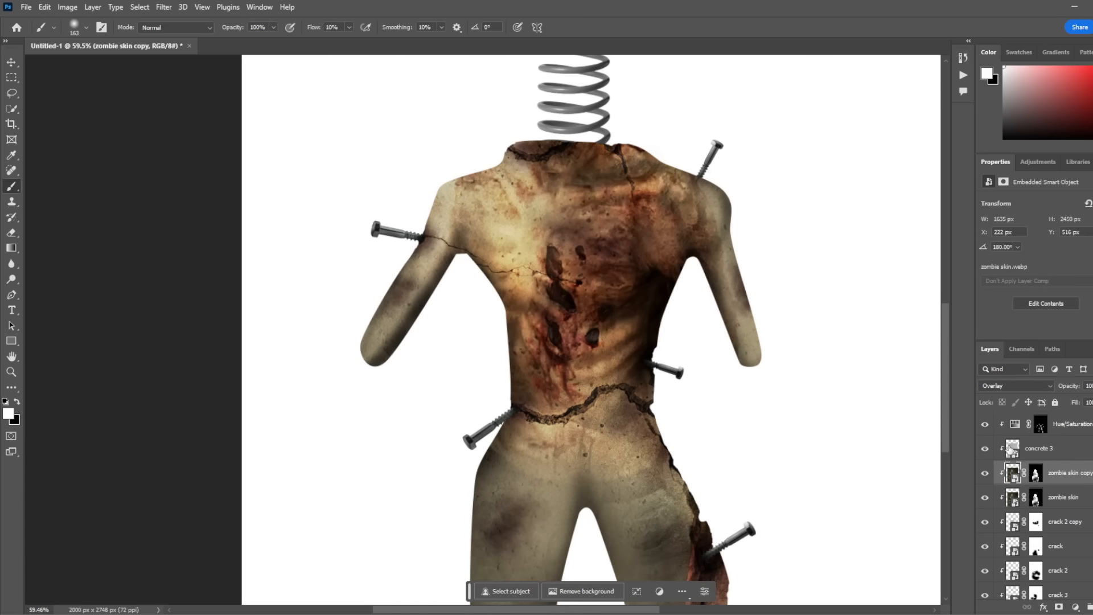
left_click(12, 62)
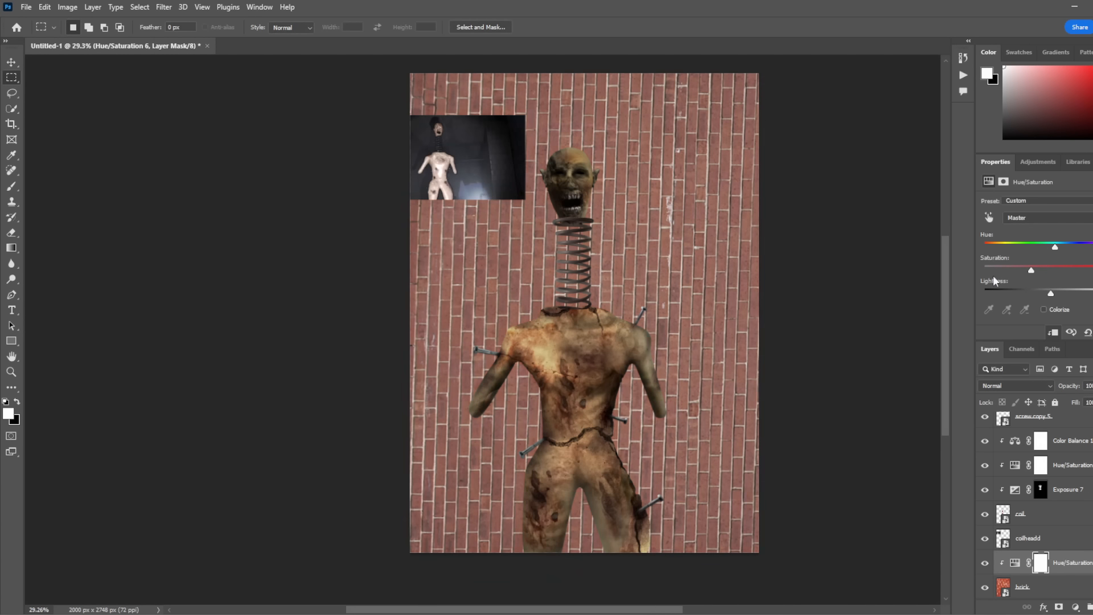
Step: Lower the brick wall's Hue/Saturation slider to tone down its colours
left_click_drag(1030, 270, 983, 270)
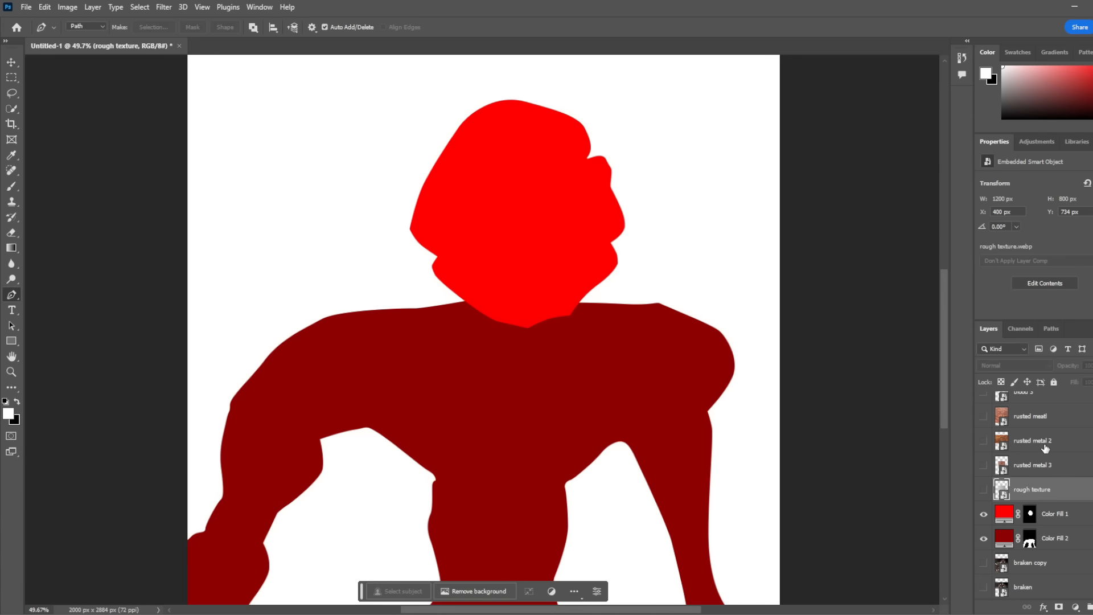
mouse_move(979, 448)
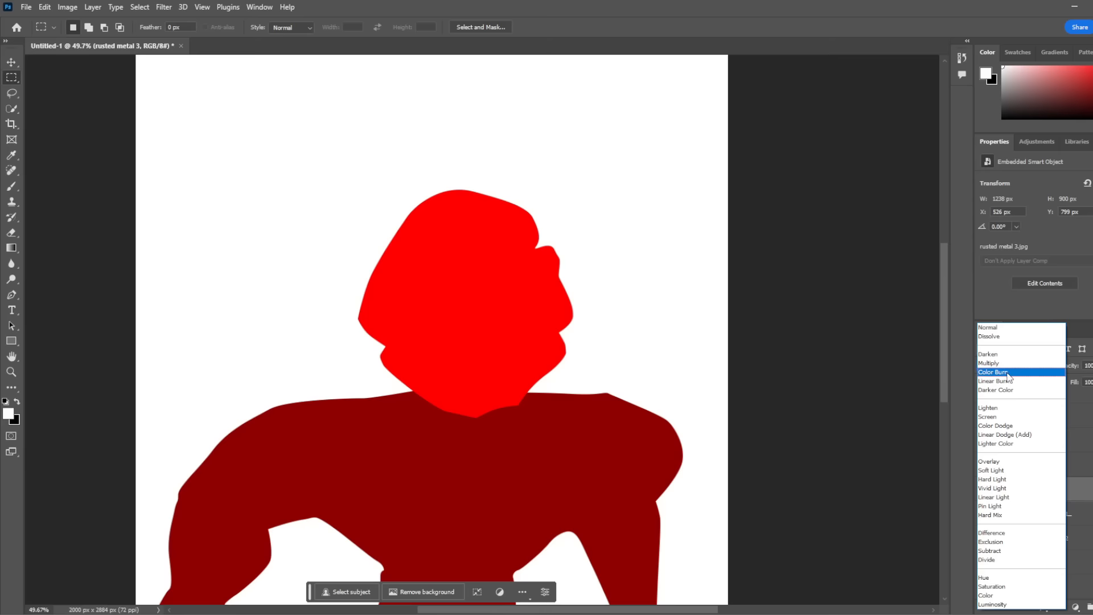
Step: Set the rusted metal 3 layer's blend mode to Color Burn
left_click(992, 372)
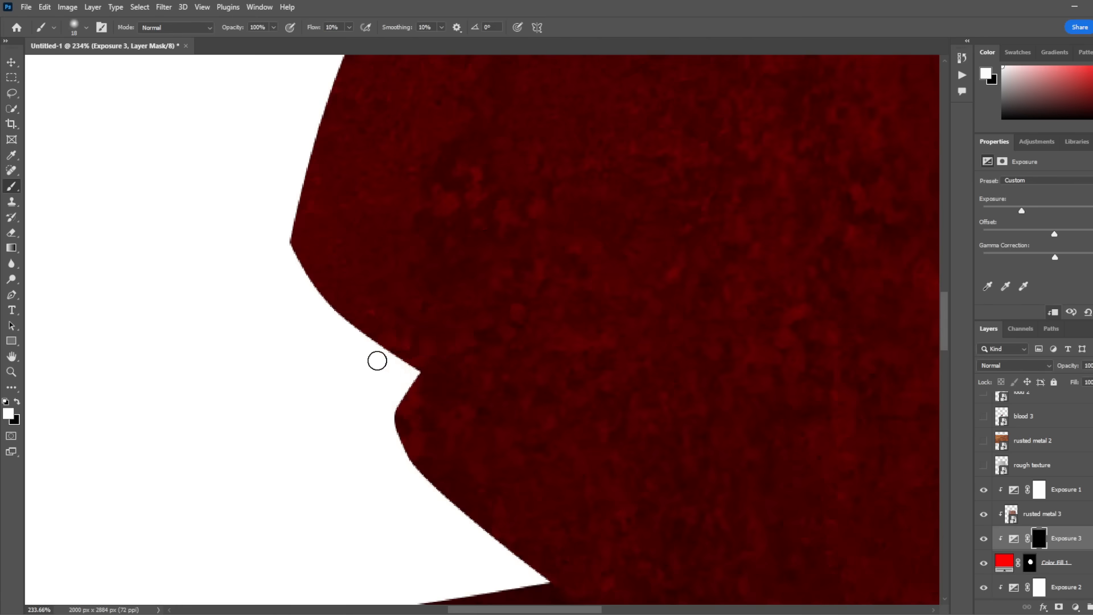
Step: Paint darker shading along the Bracken's edge on the Exposure mask
left_click_drag(377, 360, 633, 407)
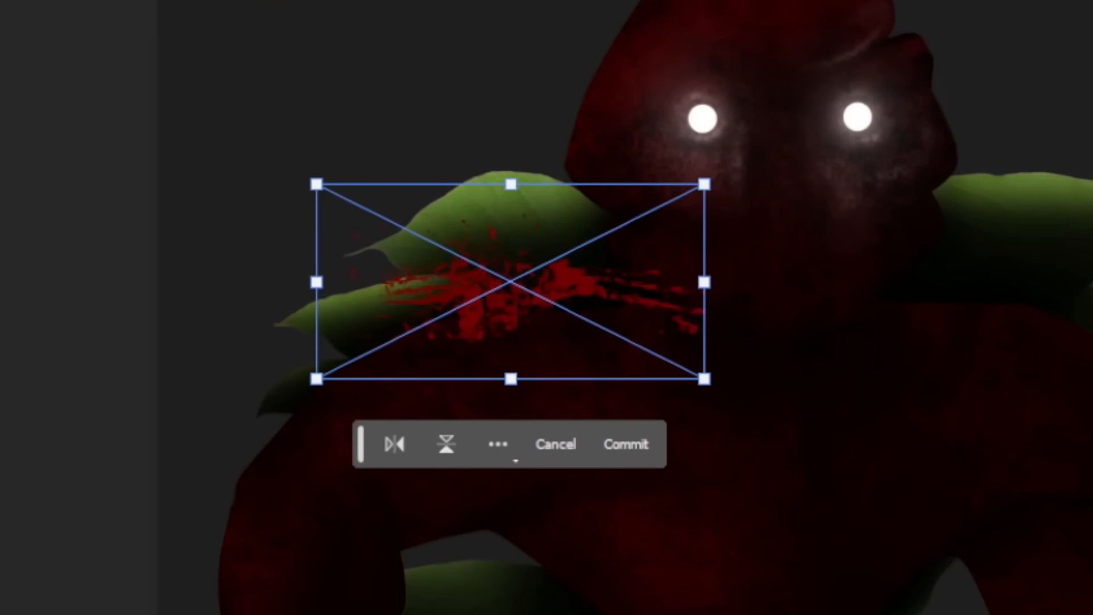
Step: Commit the blood splatter and paint a faint glow above the Bracken in white
left_click(624, 444)
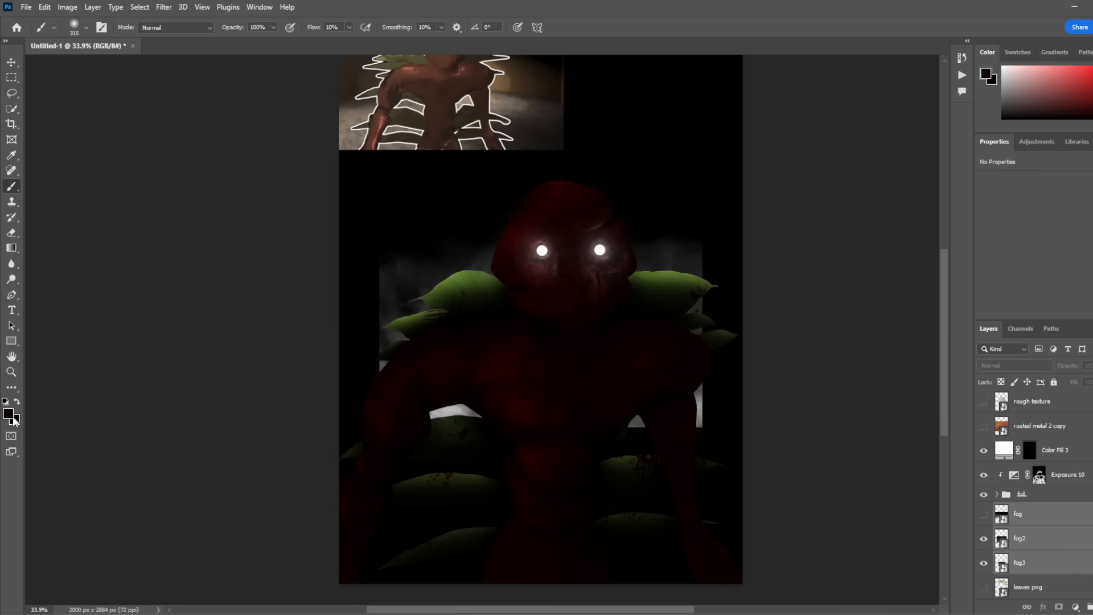
left_click(9, 415)
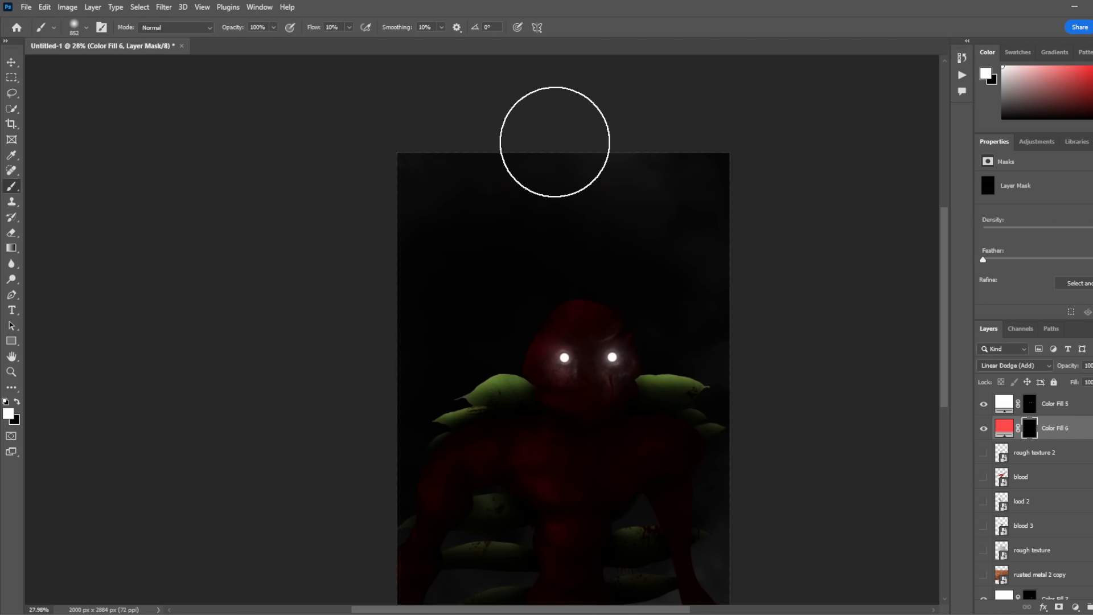
left_click_drag(555, 143, 555, 184)
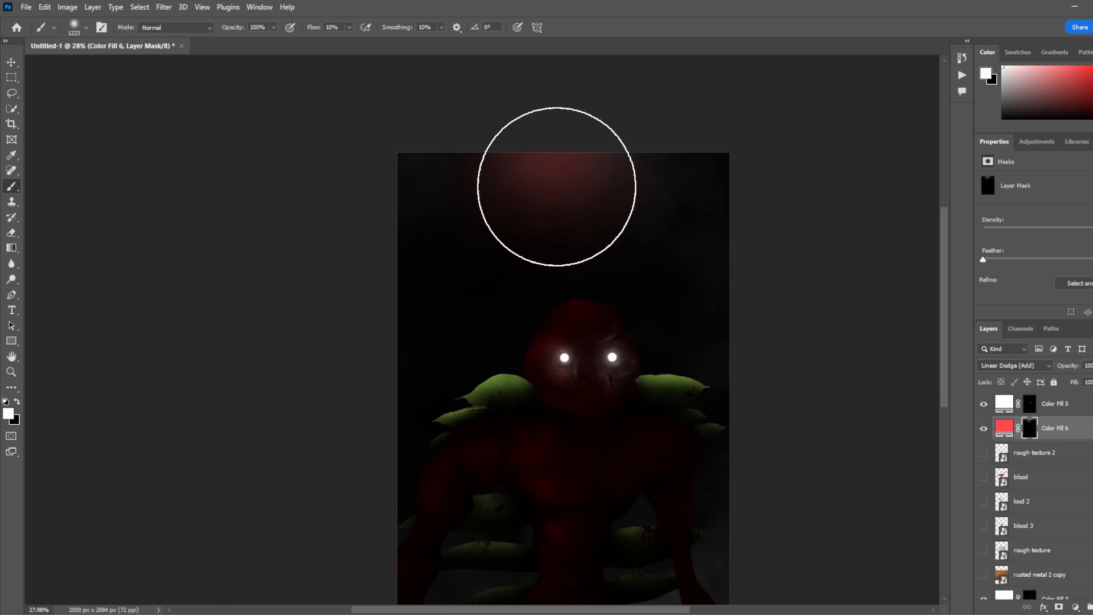